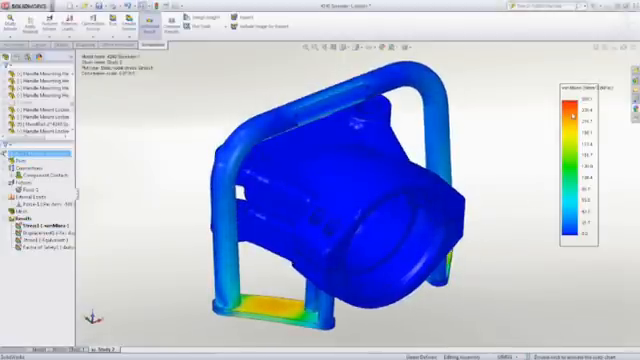
# Step: Display the Stress1 von Mises plot from the Results folder on the spreader handle assembly
pyautogui.rightClick(30, 224)
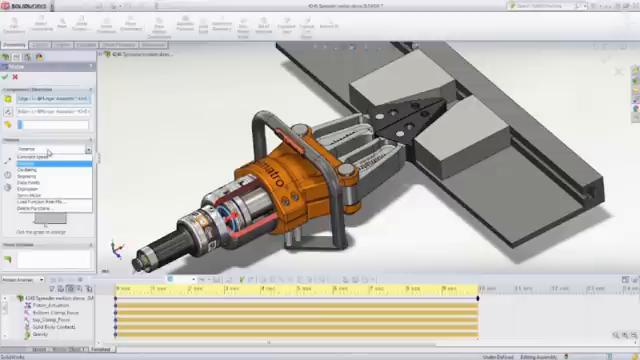
# Step: Choose the motion type for the new motor driving the spreader jaws toward the beam
pyautogui.click(45, 152)
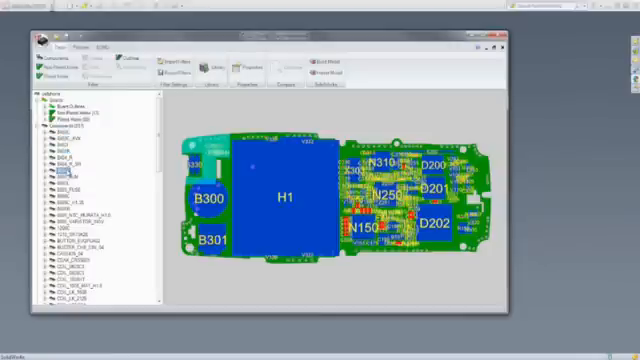
# Step: Select a component in the CircuitWorks Components tree to locate it on the imported board
pyautogui.click(247, 60)
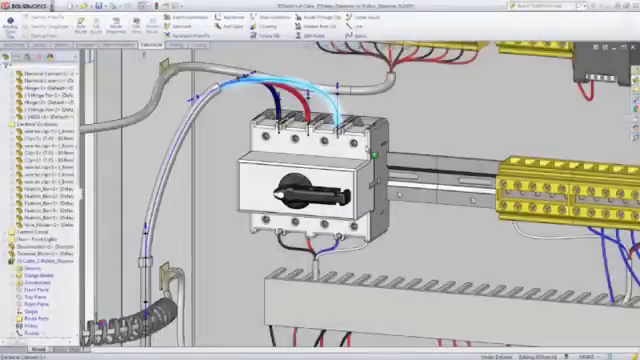
# Step: Bring up the routing context menu for the cable running to the disconnect switch
pyautogui.rightClick(250, 110)
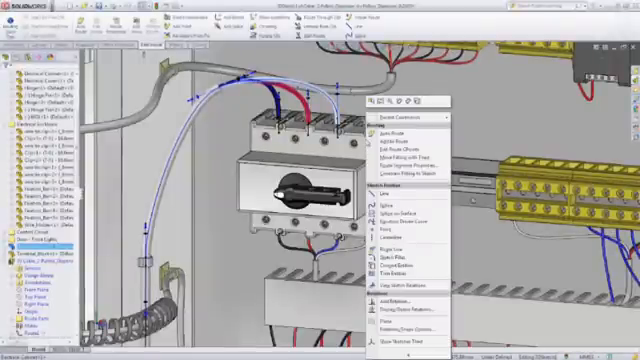